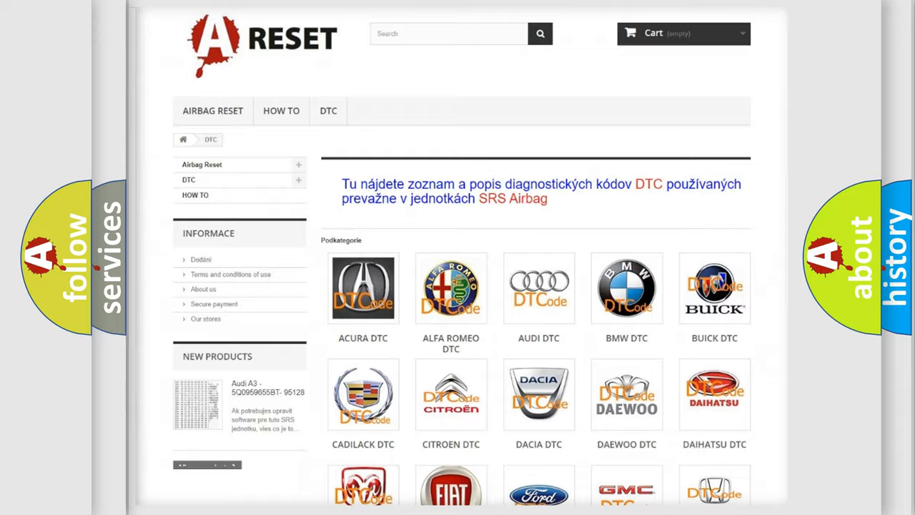
# Step: Open the Saturn tile in the DTC brand grid and scroll its trouble code list
pyautogui.scroll(-3)
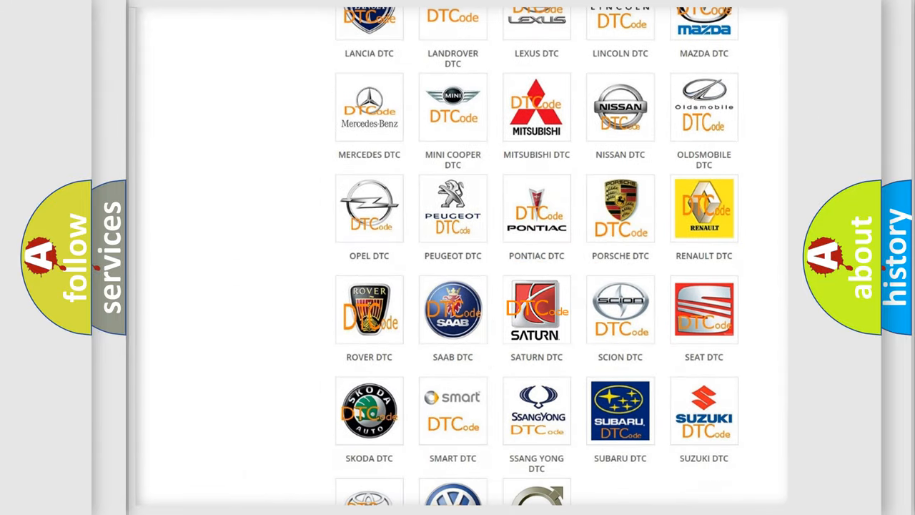
pyautogui.click(536, 309)
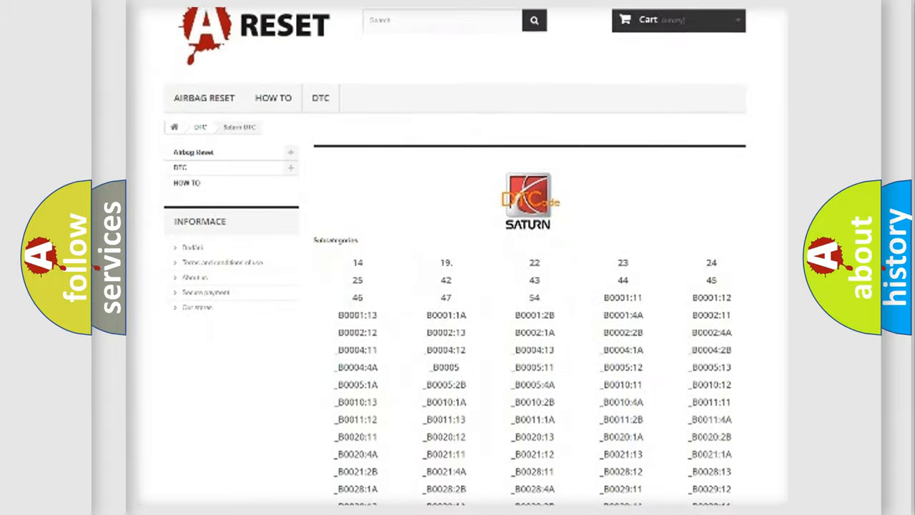
pyautogui.scroll(-3)
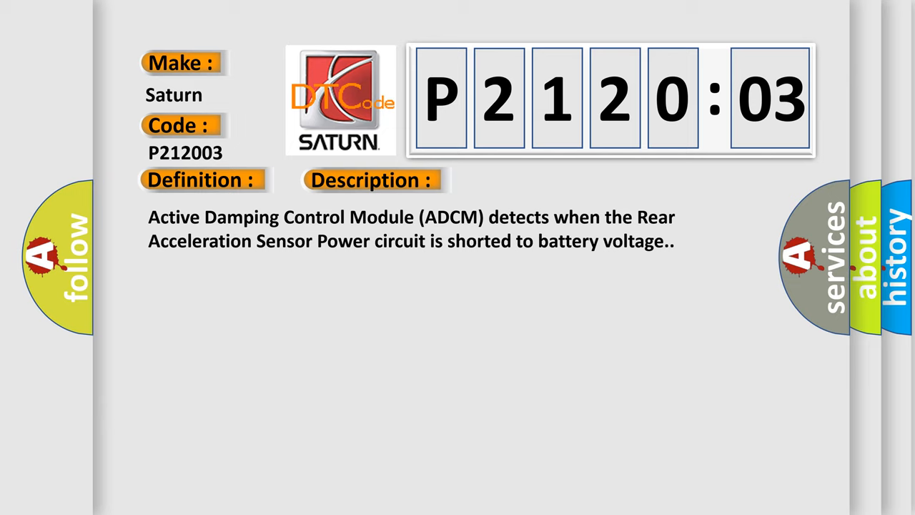
# Step: Reveal the Cause section for P2120:03: damaged wiring, shorted sensor circuit, sensor or ADCM
pyautogui.click(523, 179)
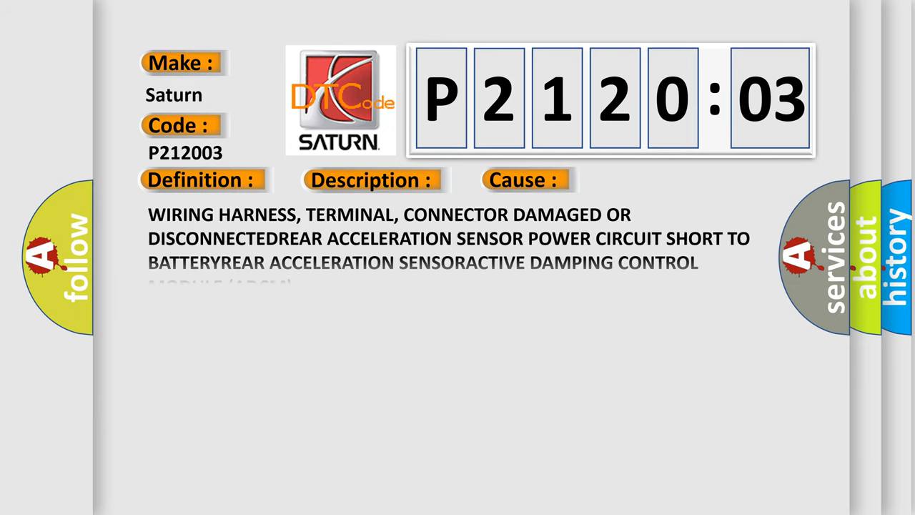